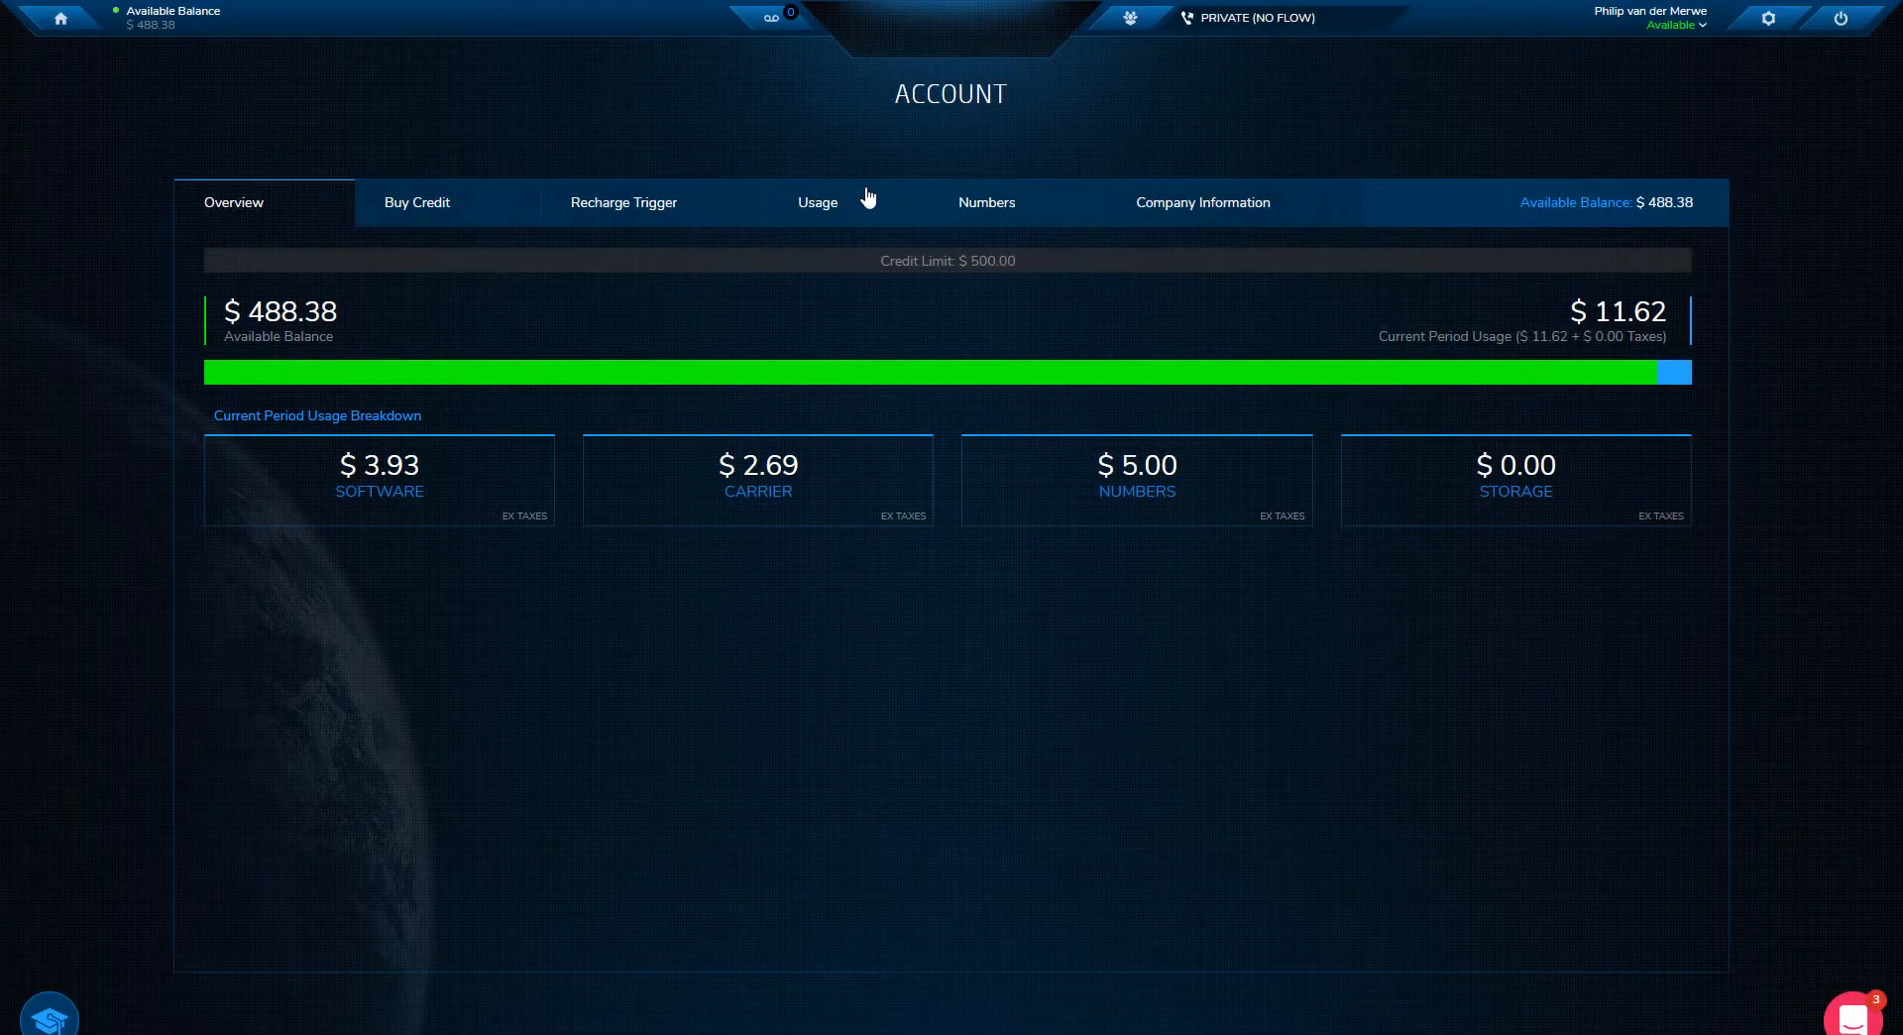
- Show the account's itemised call usage charges for 2019/10/01 to 2019/10/22
left_click(815, 202)
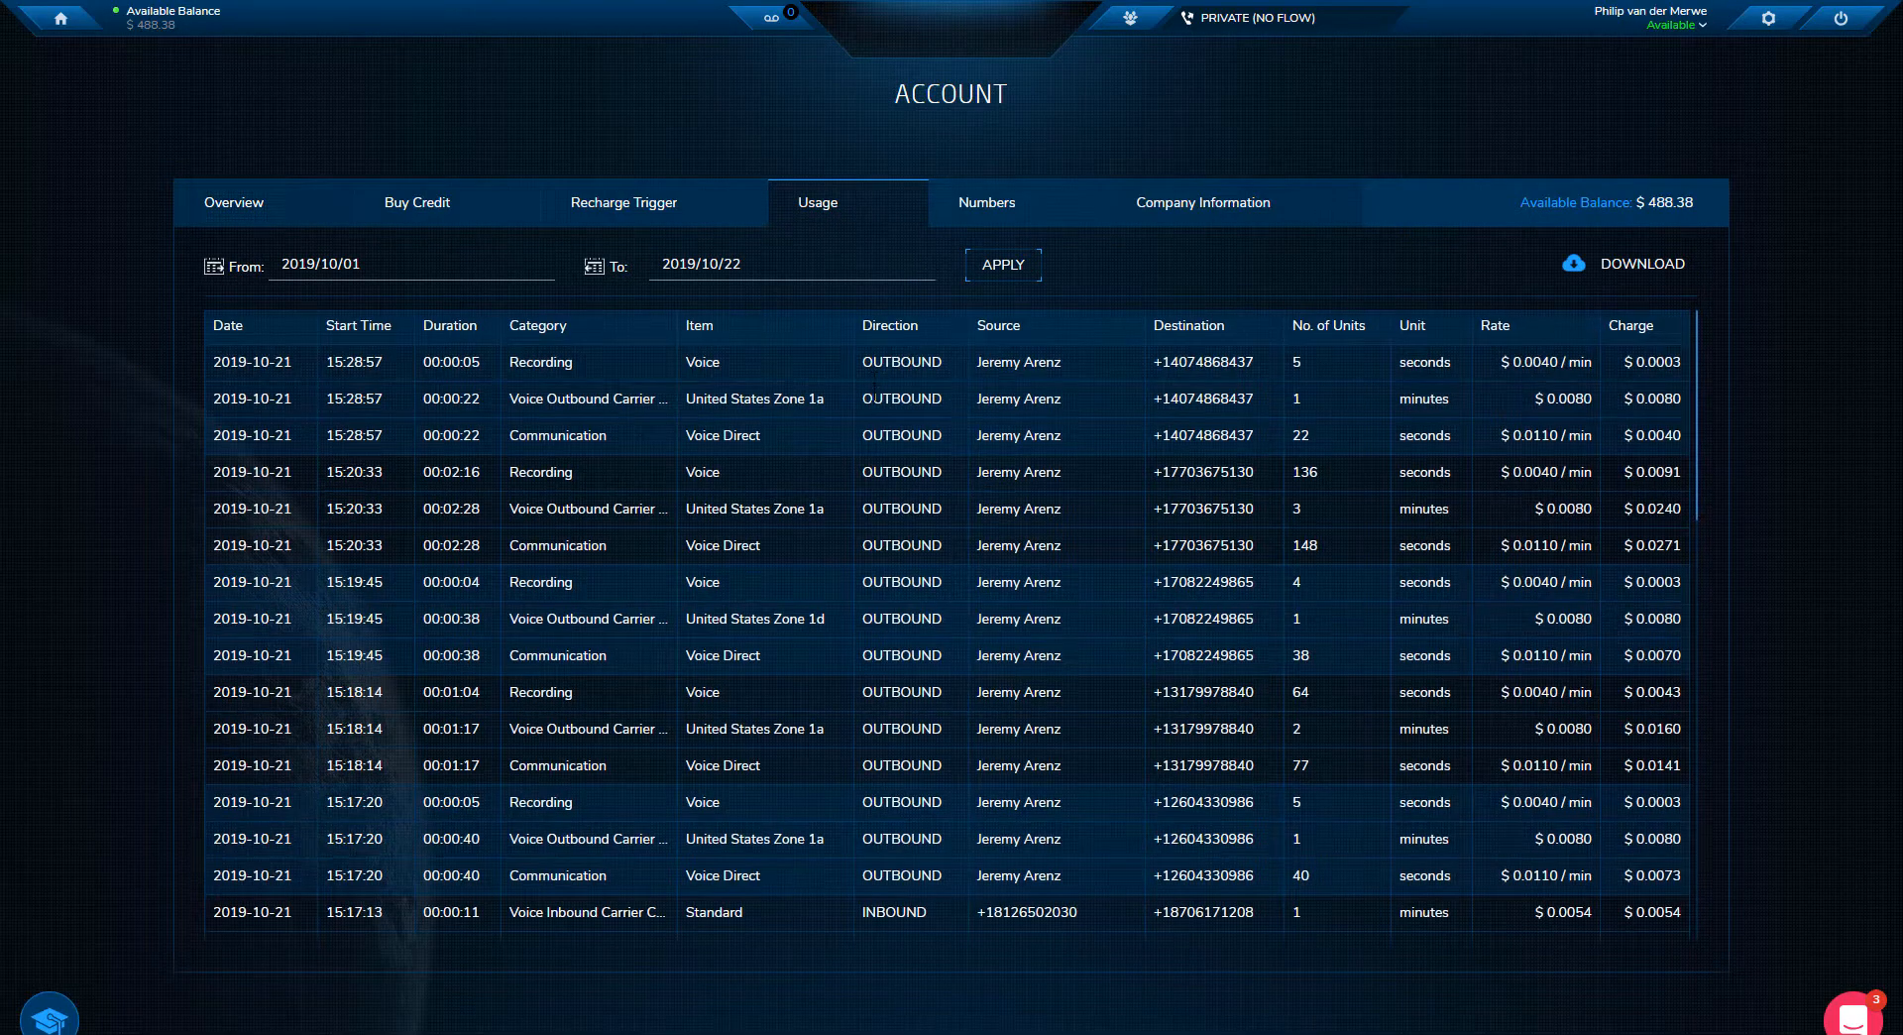
scroll("down", 3)
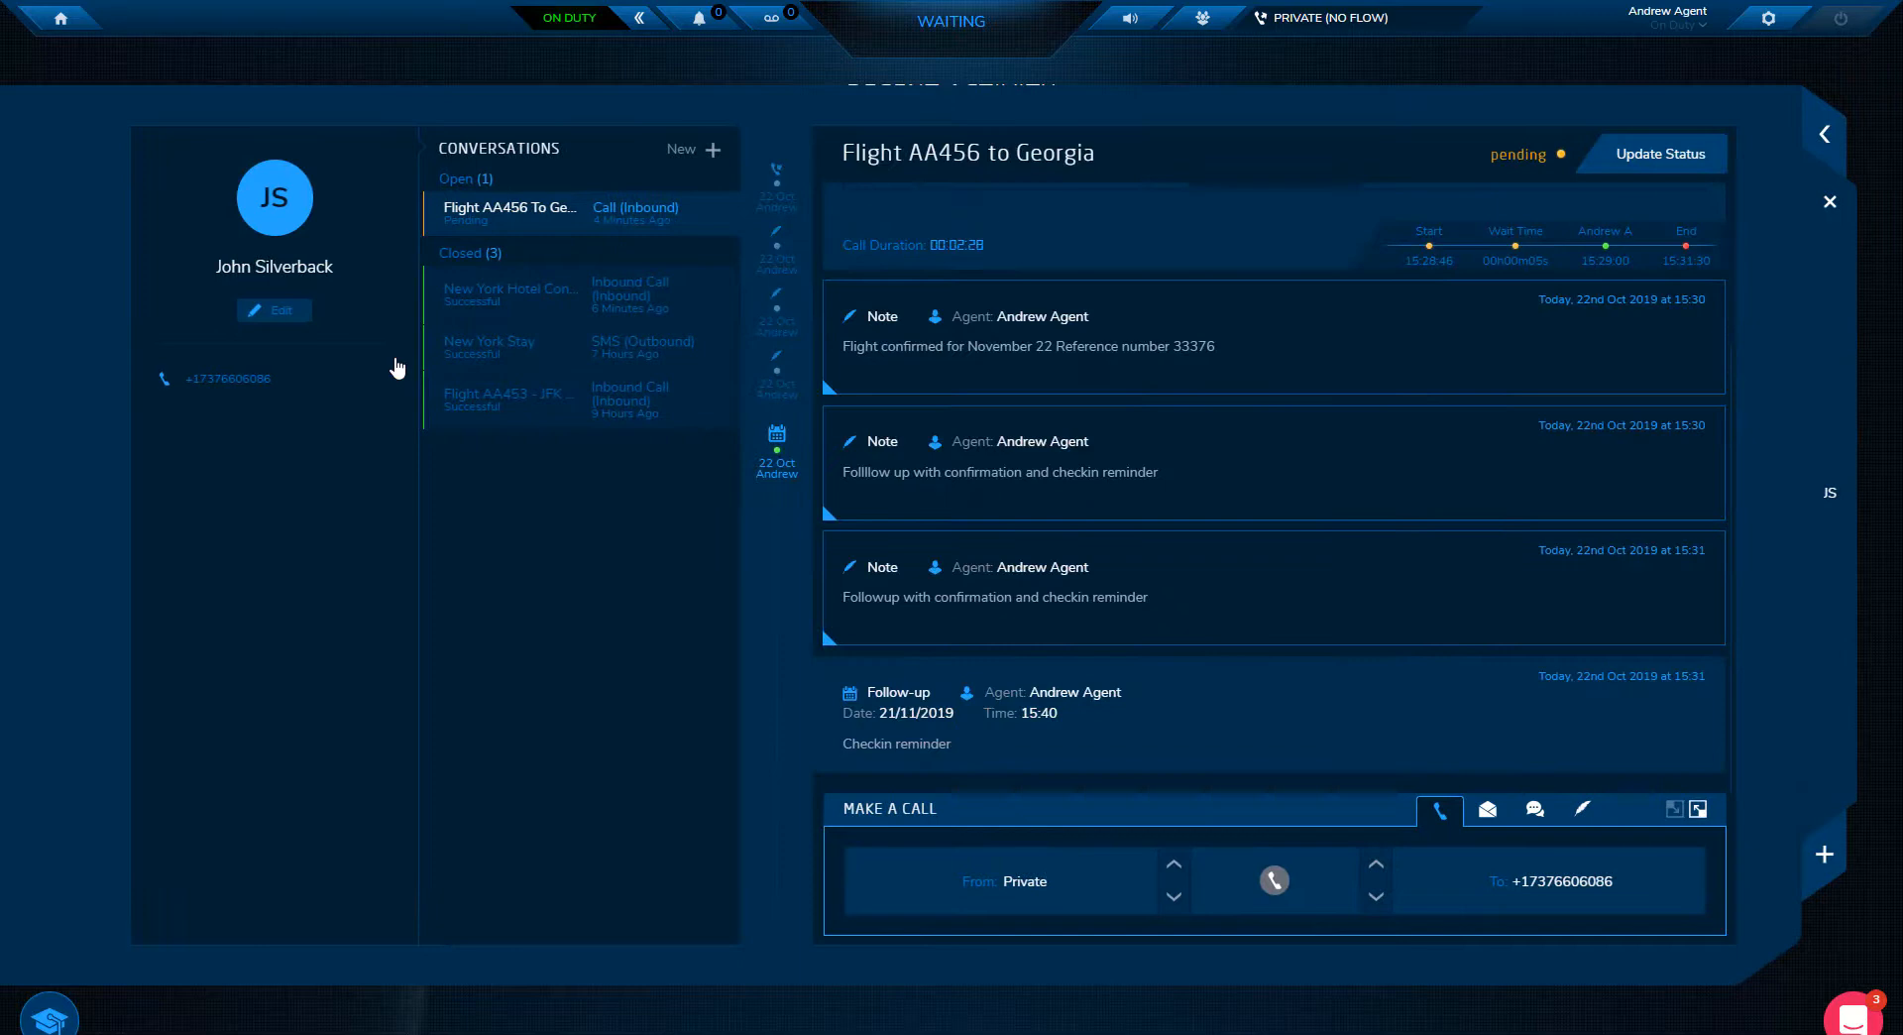
mouse_move(1457, 608)
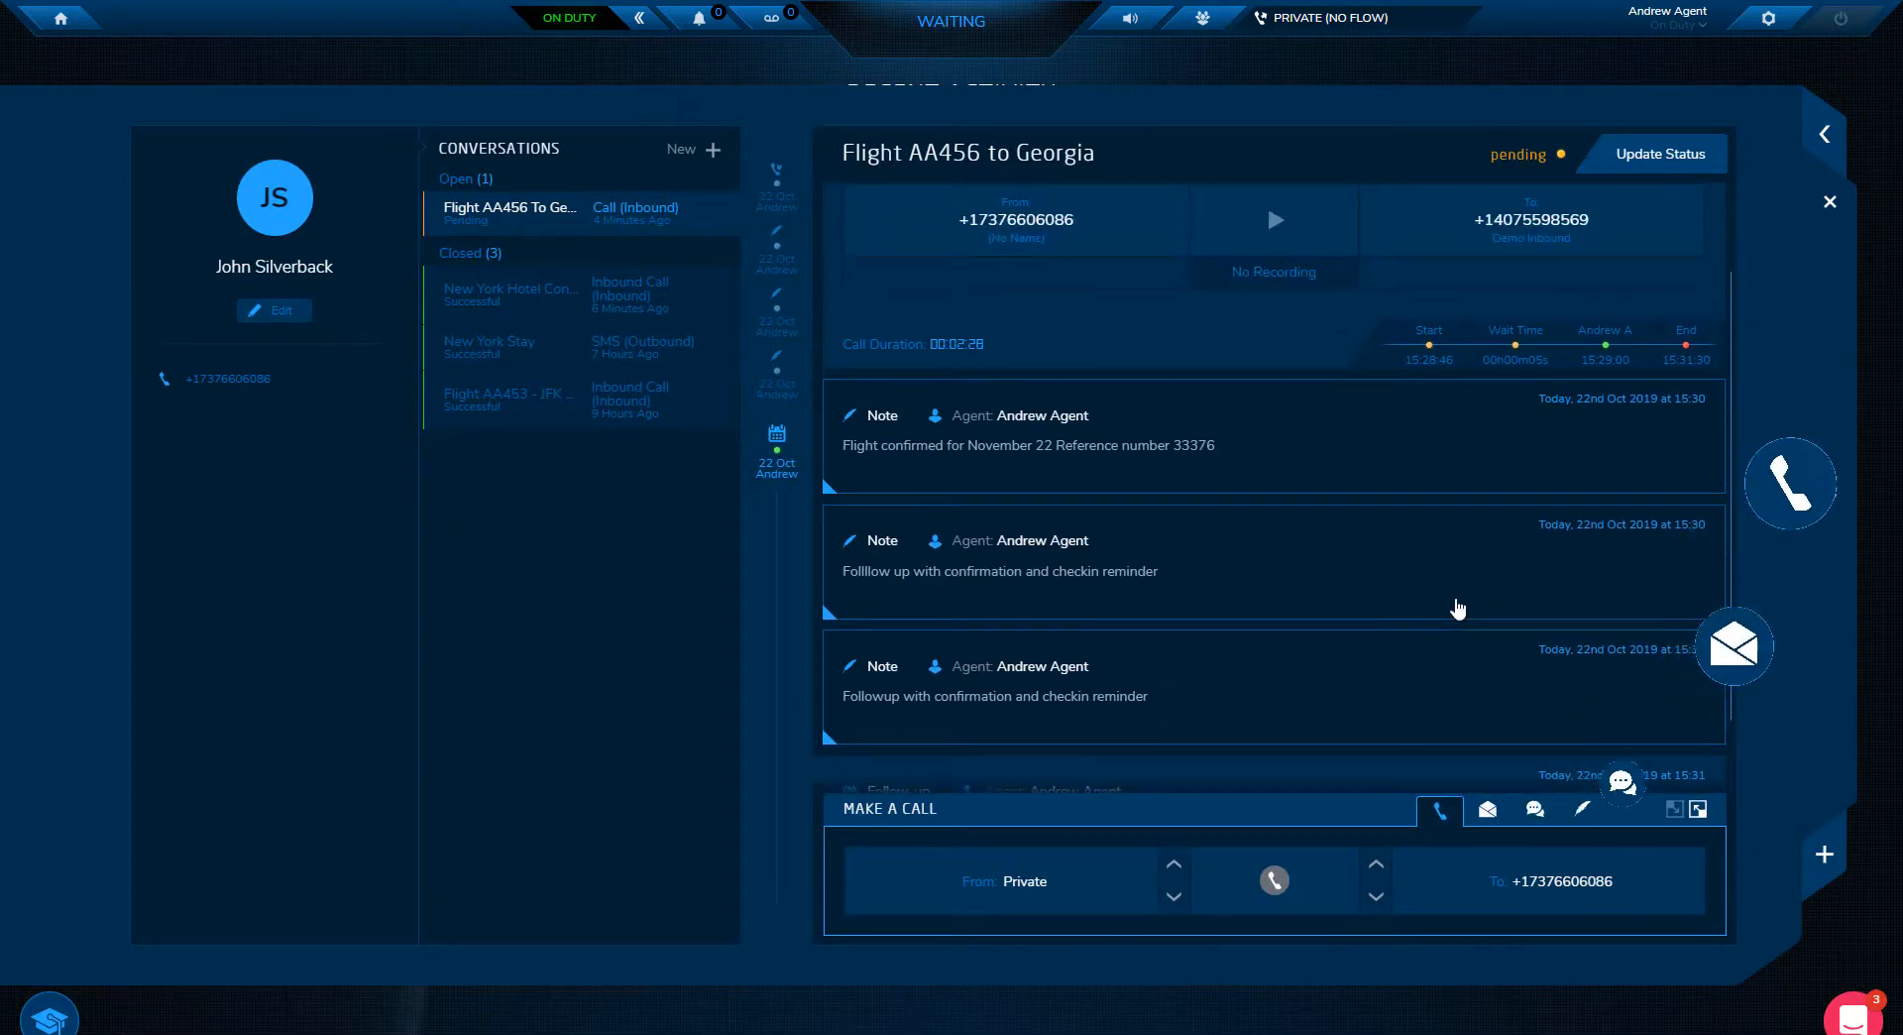
- Review the closed Flight AA453 conversation, then return to the pending Flight AA456 one
scroll("up", 3)
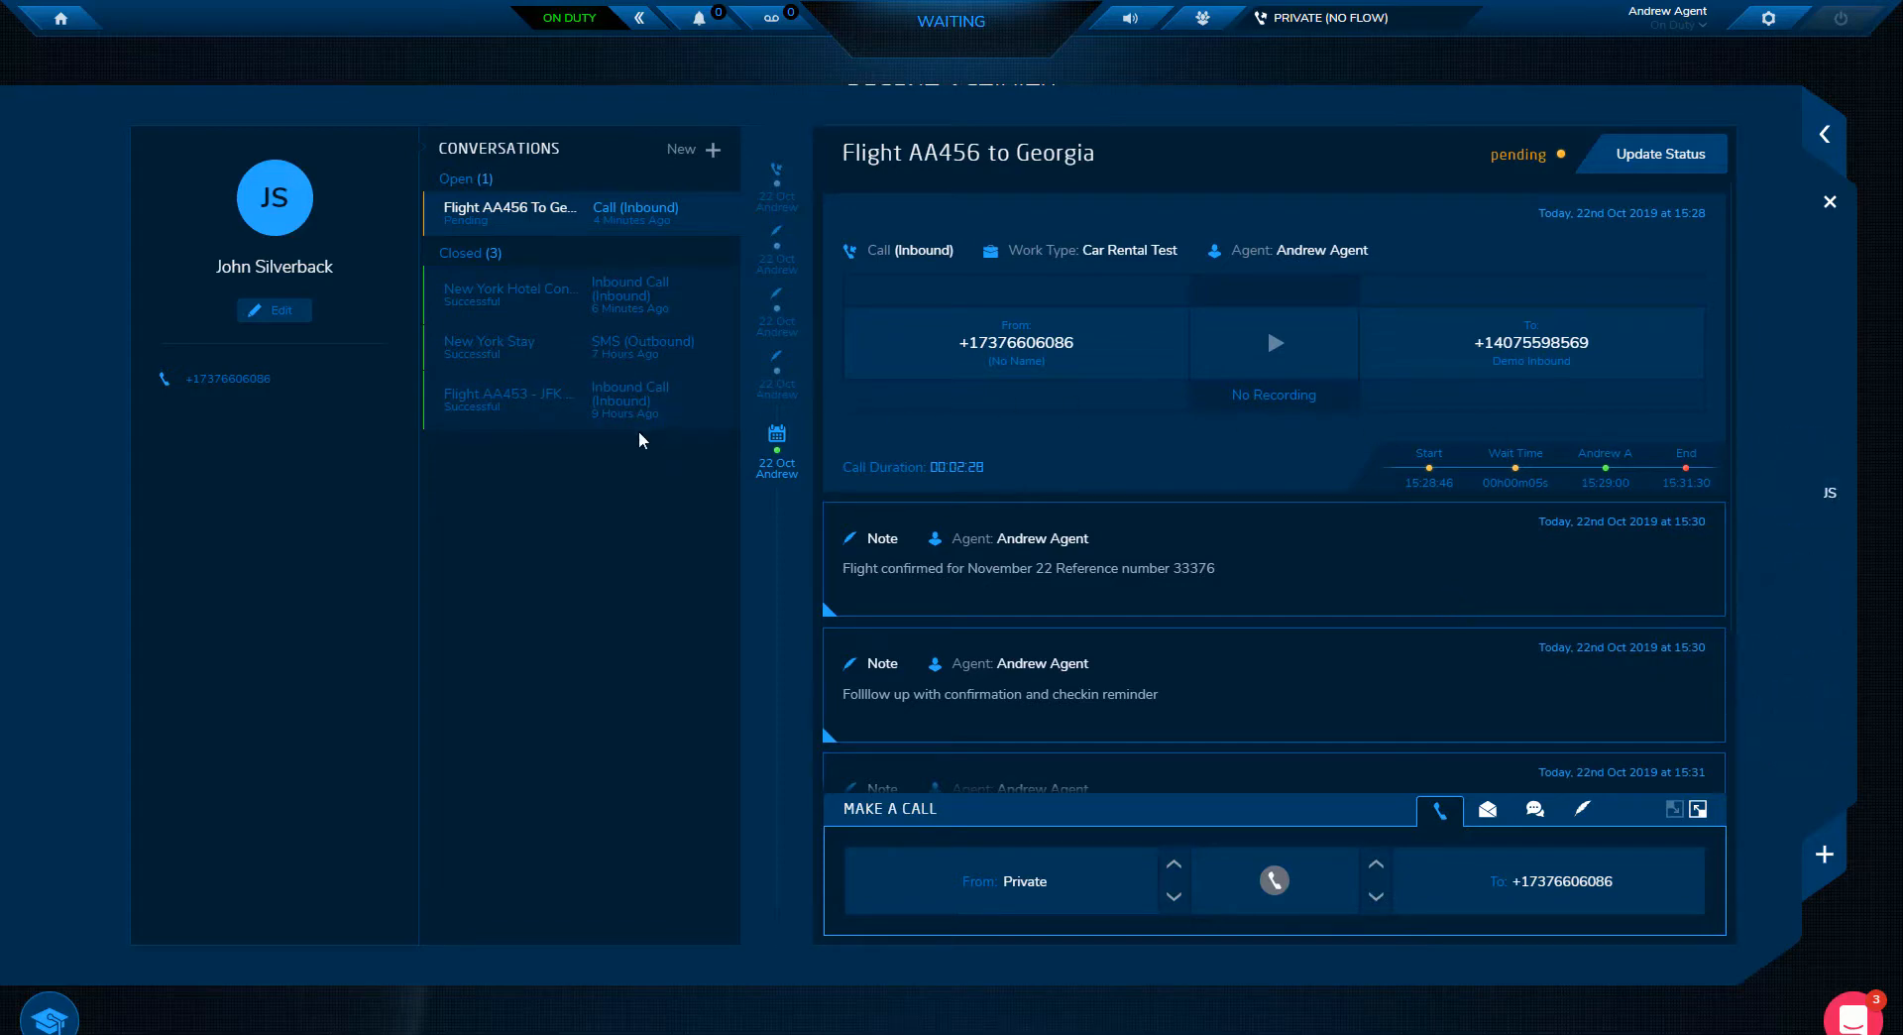
left_click(510, 295)
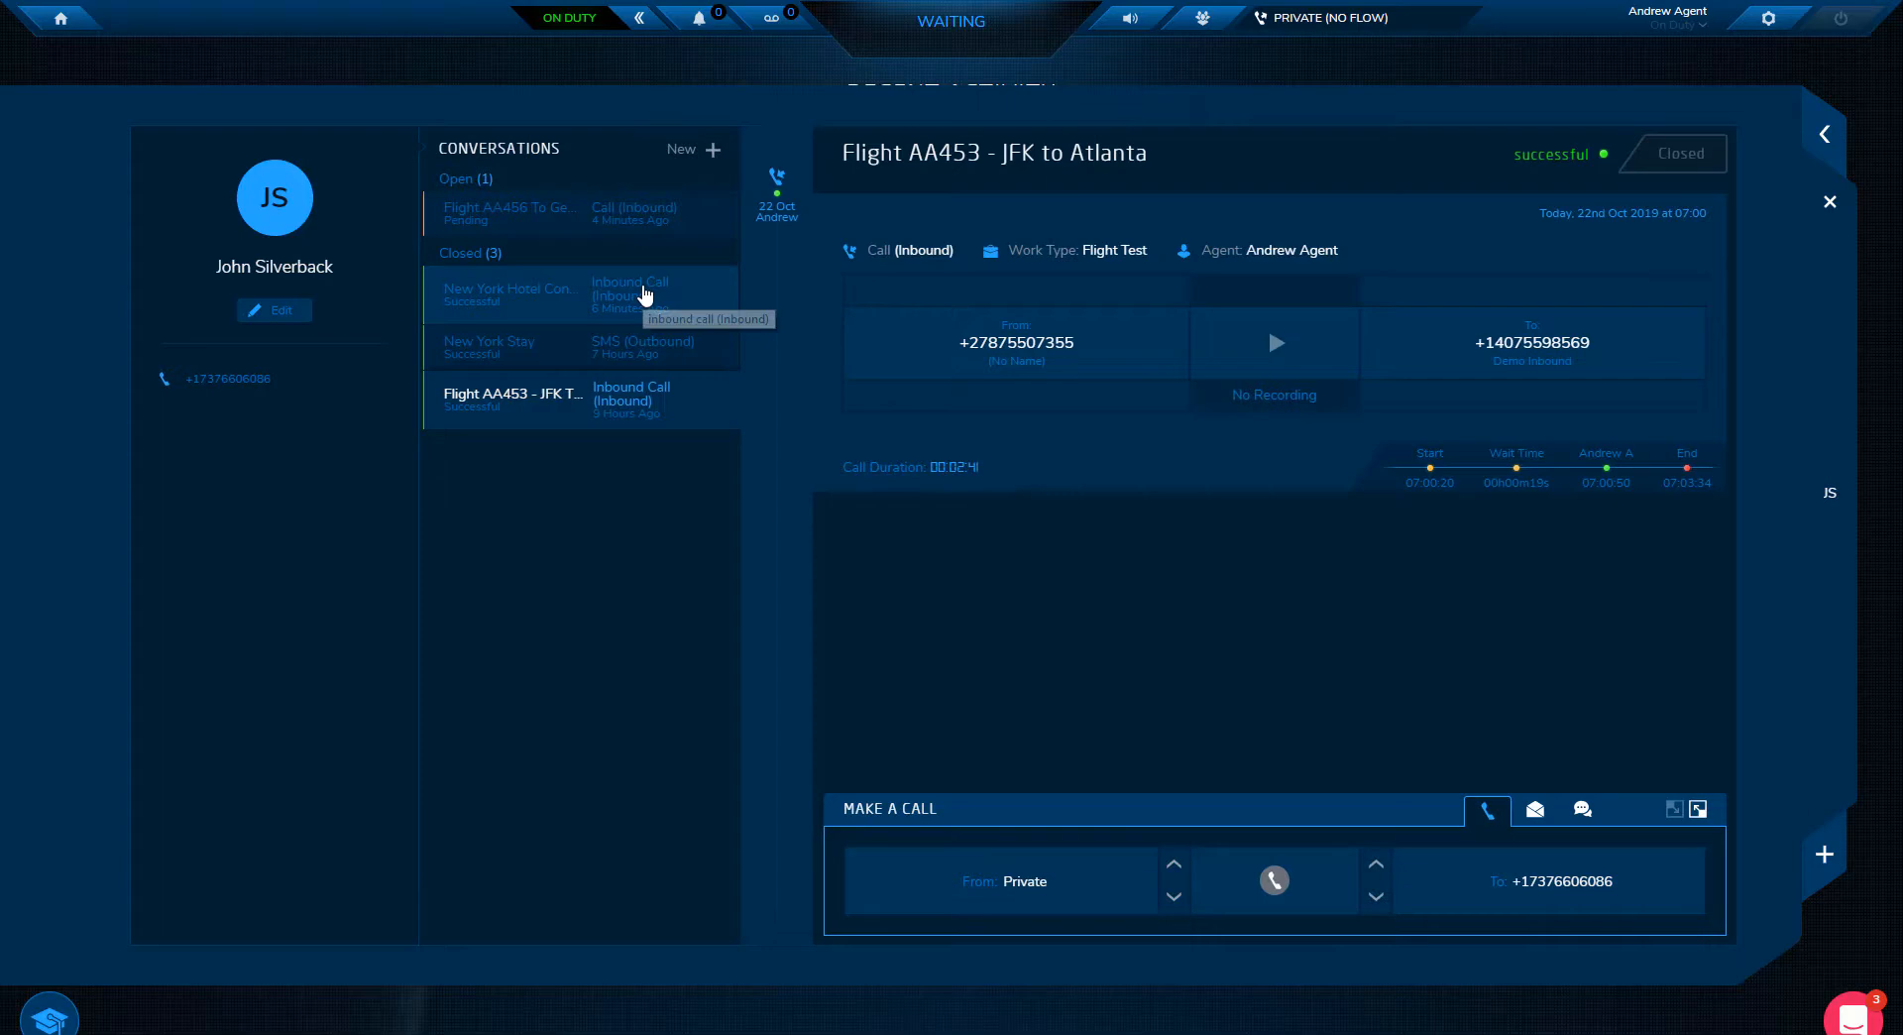
left_click(507, 208)
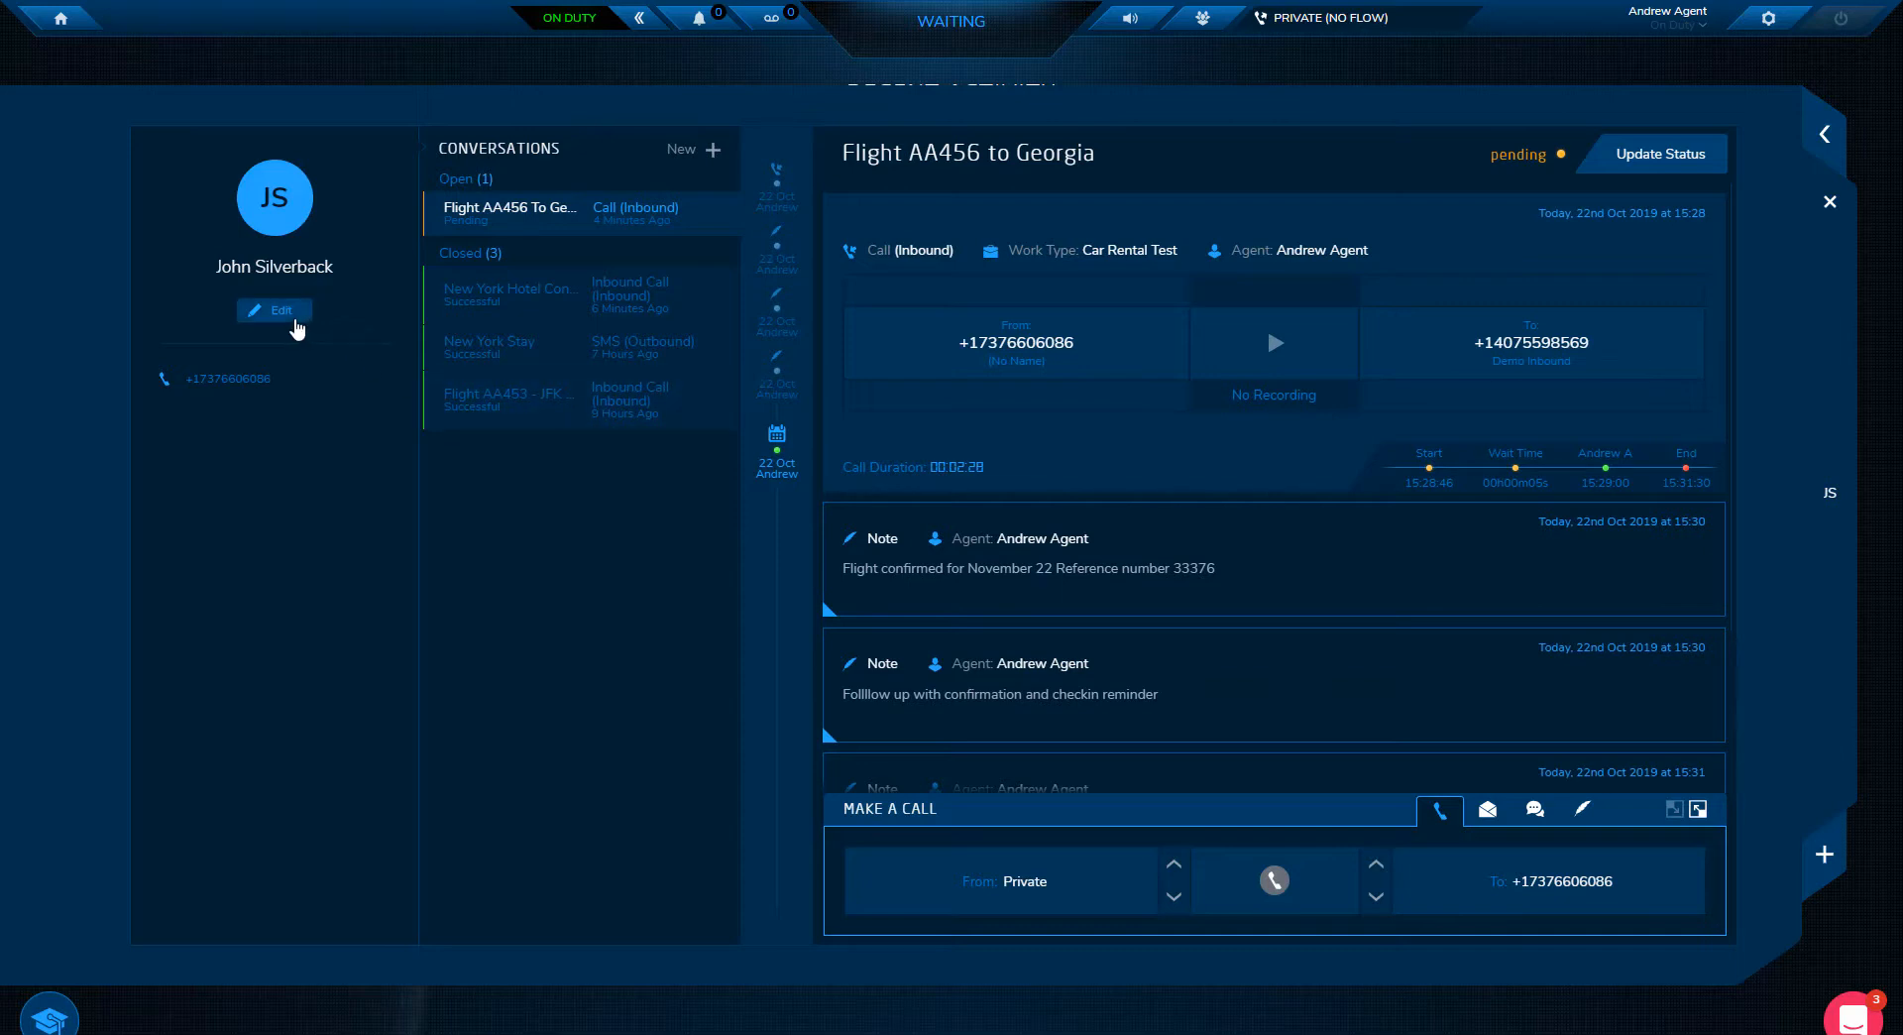
- View the customer's contact details in the edit form and leave them unchanged
left_click(275, 309)
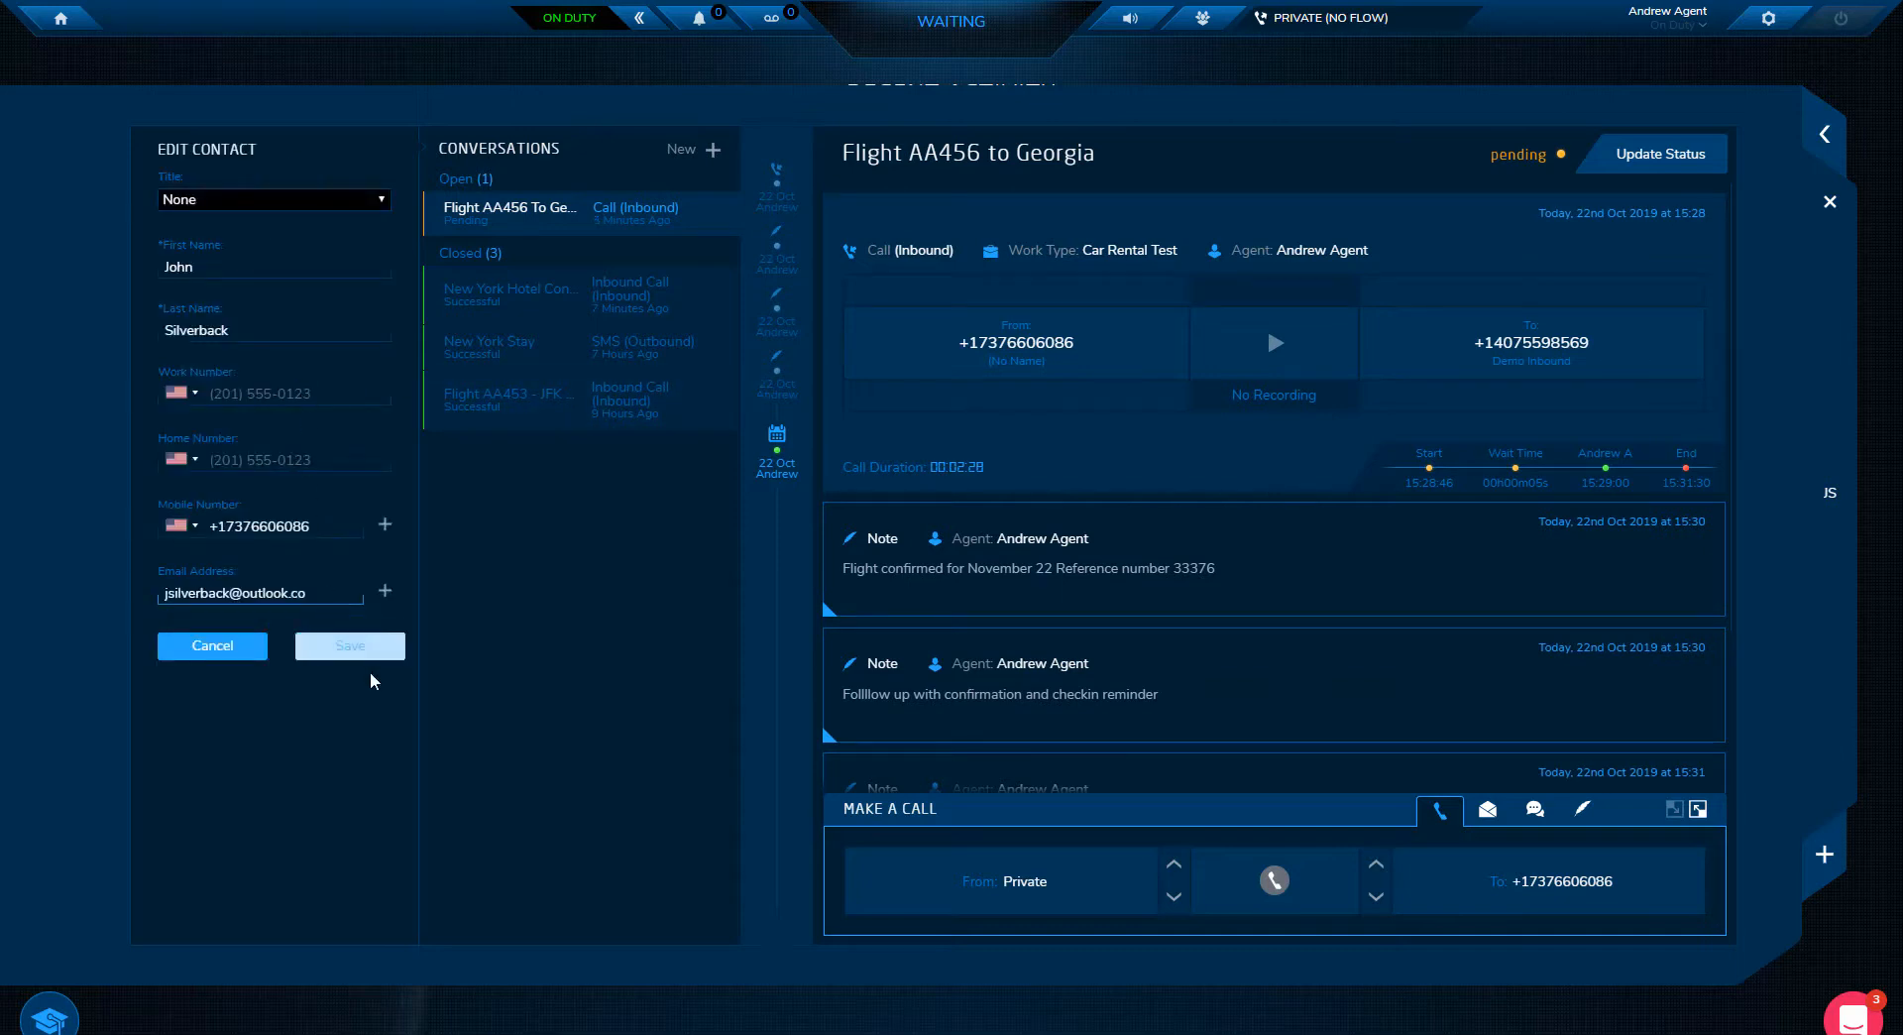
left_click(212, 644)
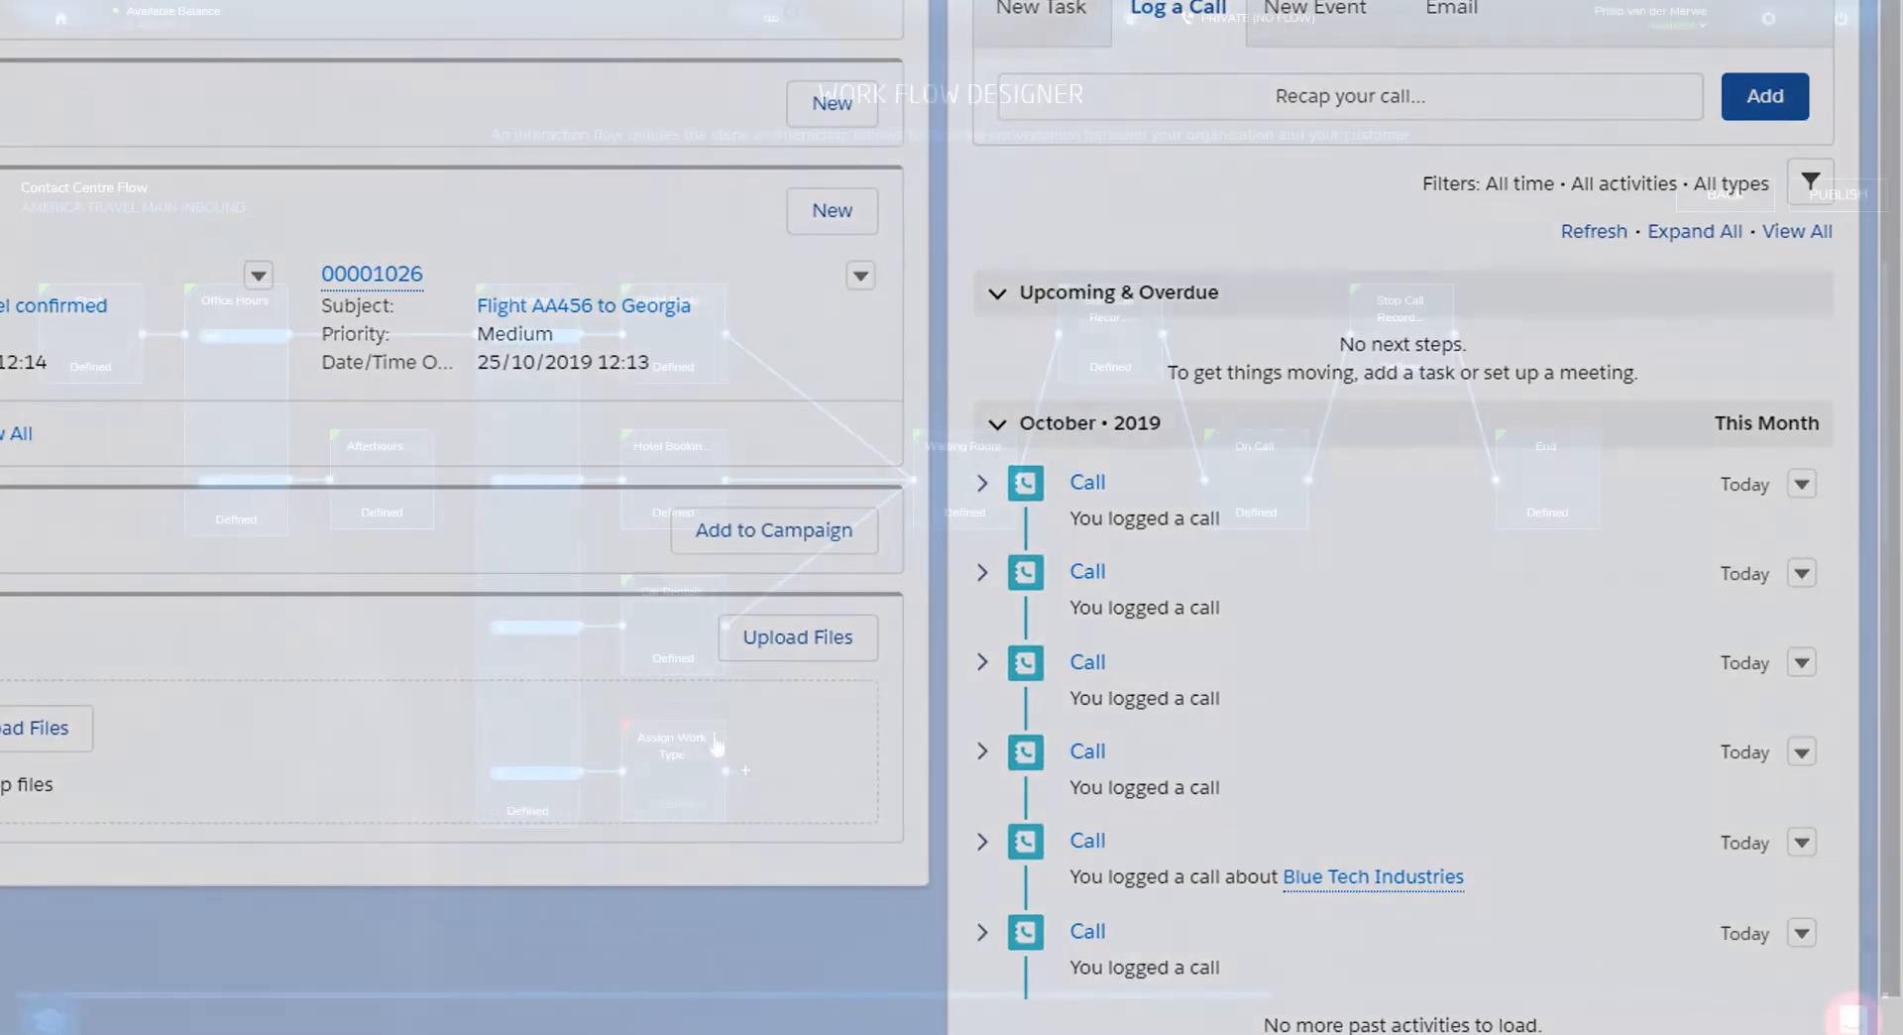
- View the Flight AA456 case's logged-call activity and the Contact Centre Flow
left_click(672, 745)
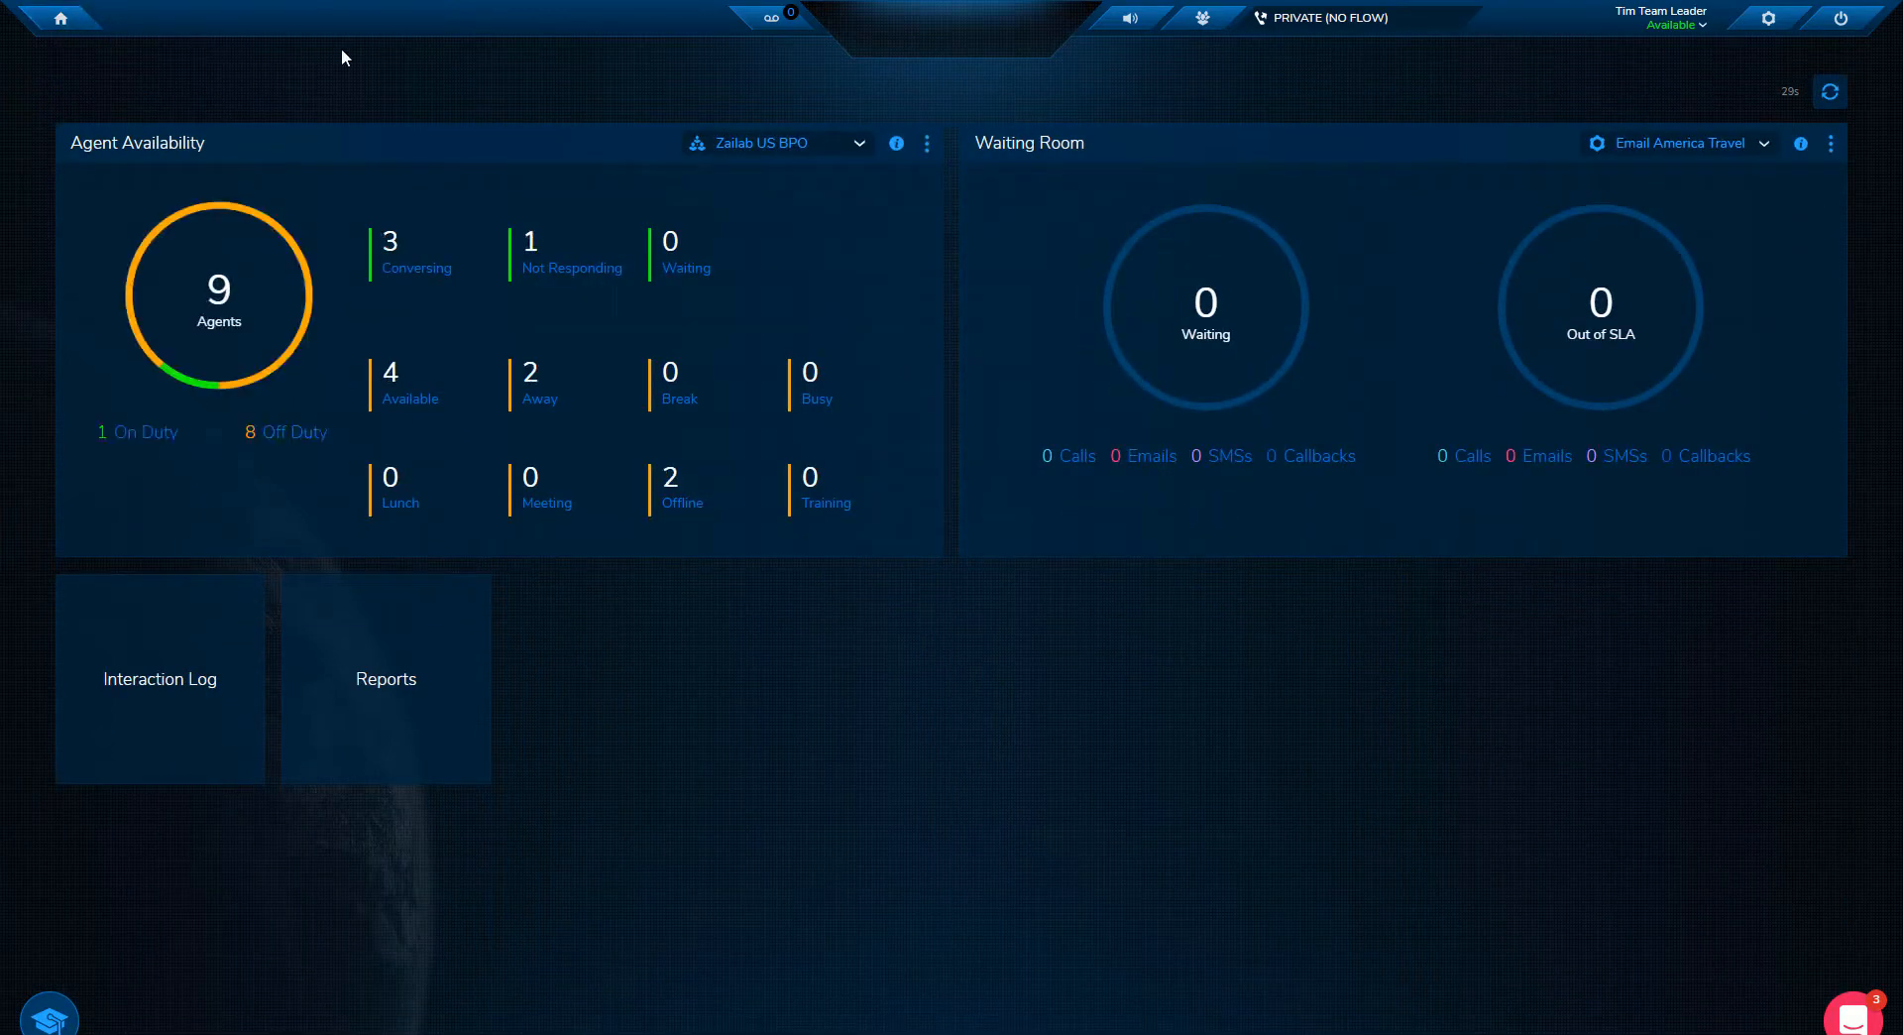
mouse_move(612, 490)
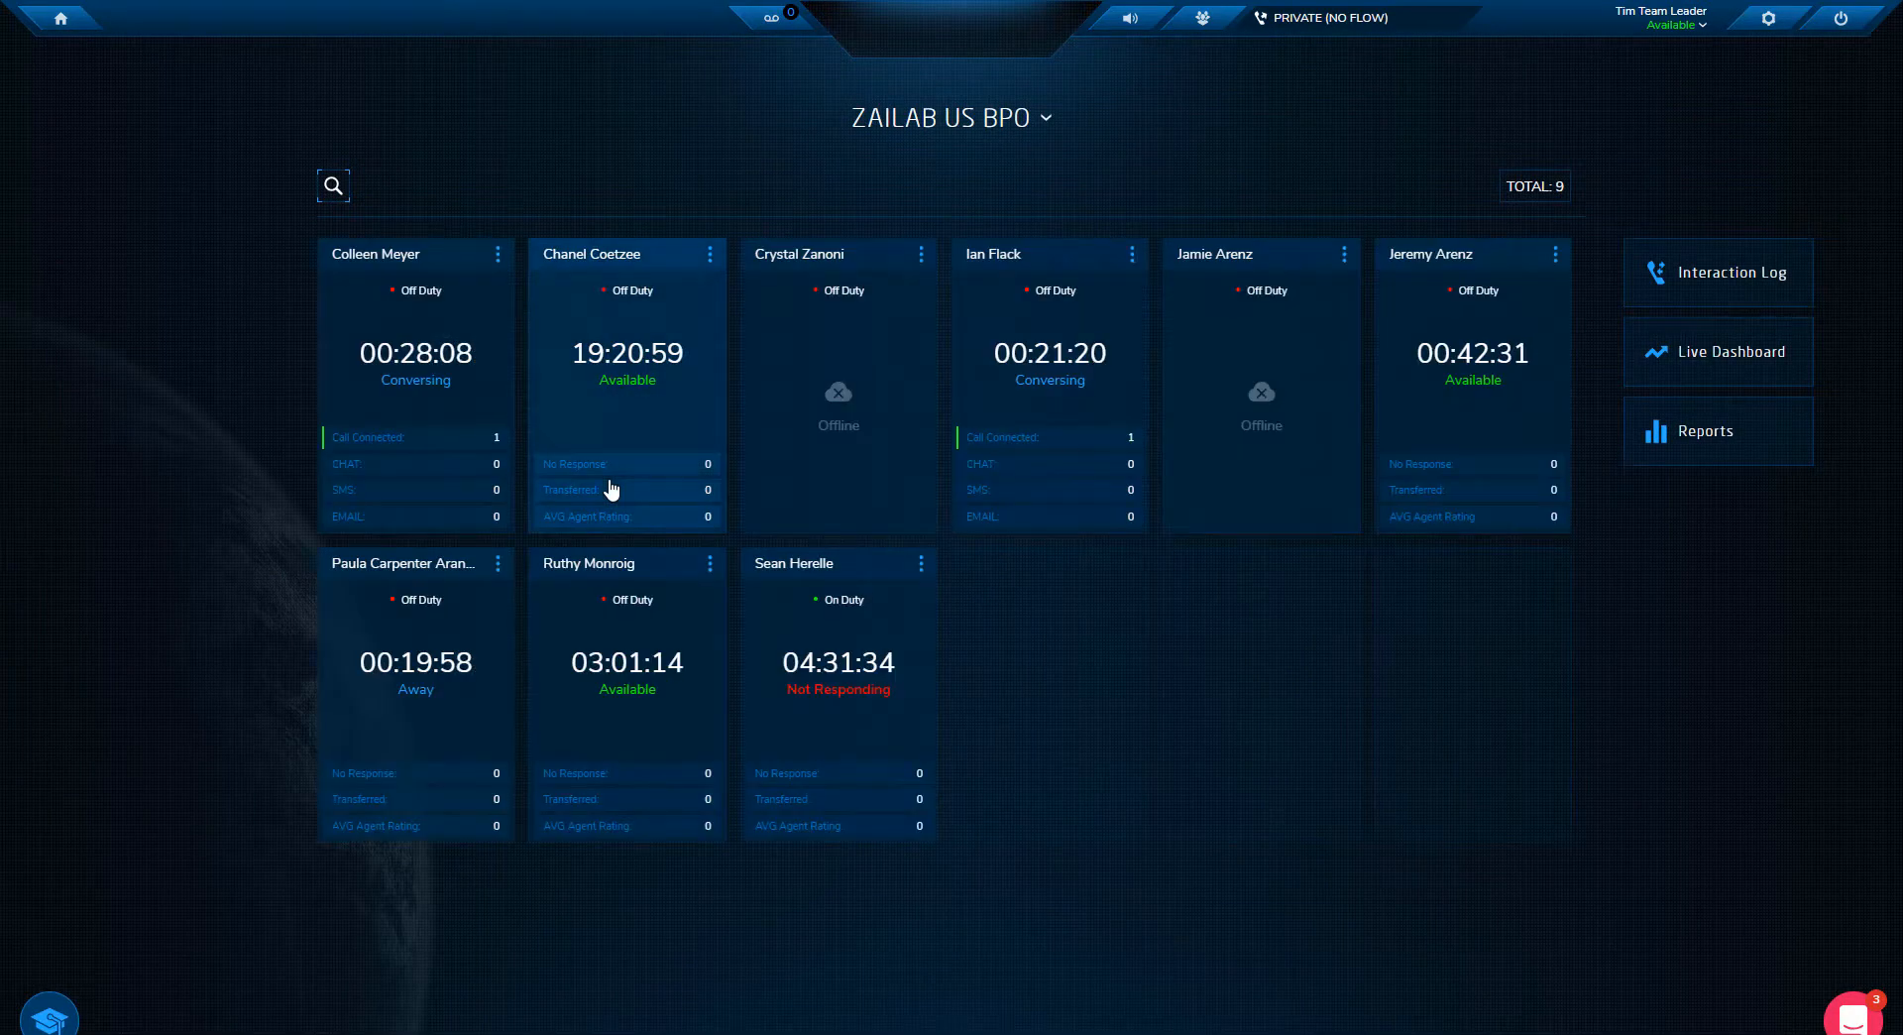
- Show the live Flight Bookings dashboard with waiting, handled and out-of-SLA counts
left_click(1732, 351)
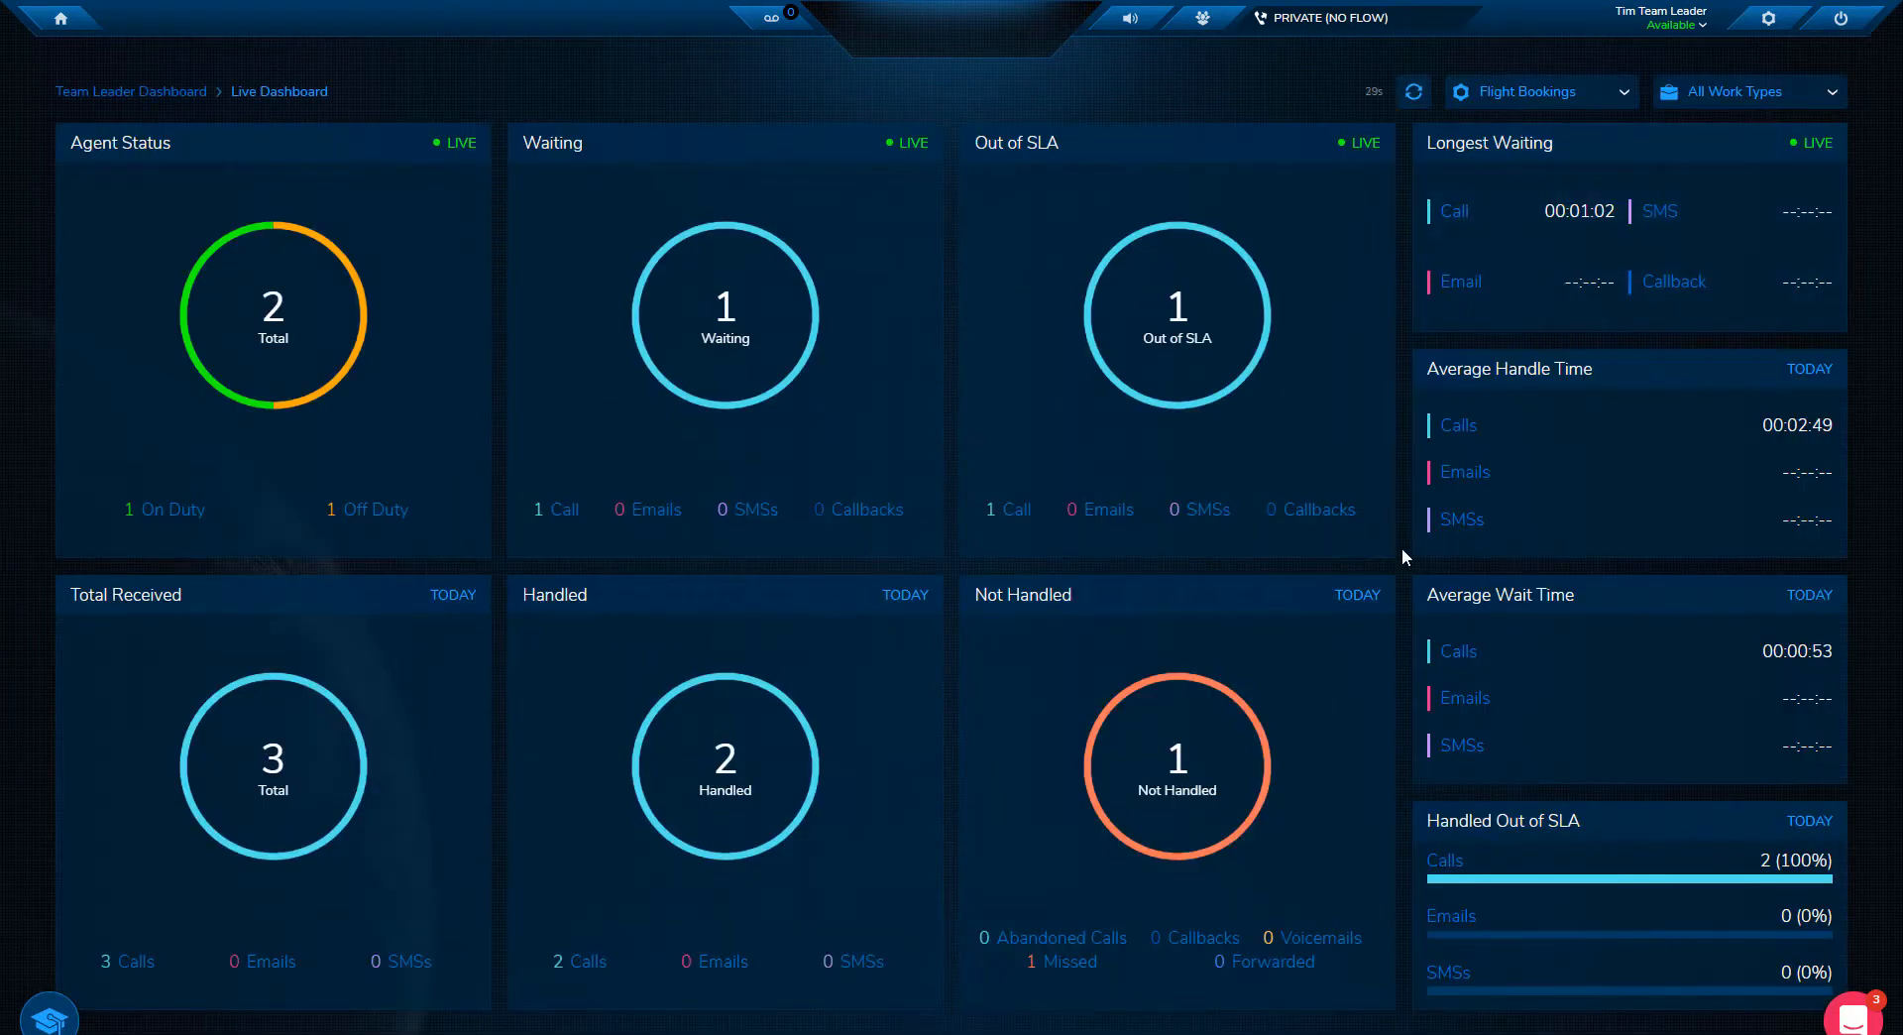